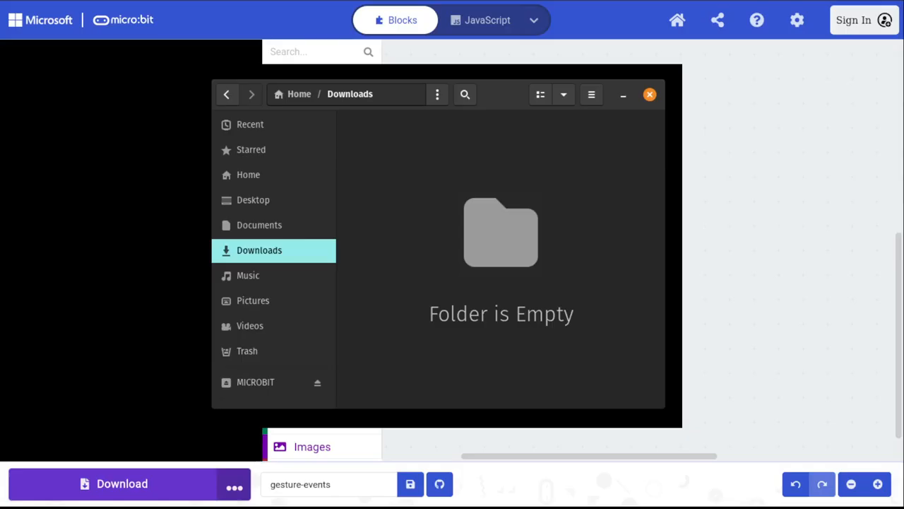
Step: Close the empty Downloads folder to return to the blank MakeCode project
click(650, 93)
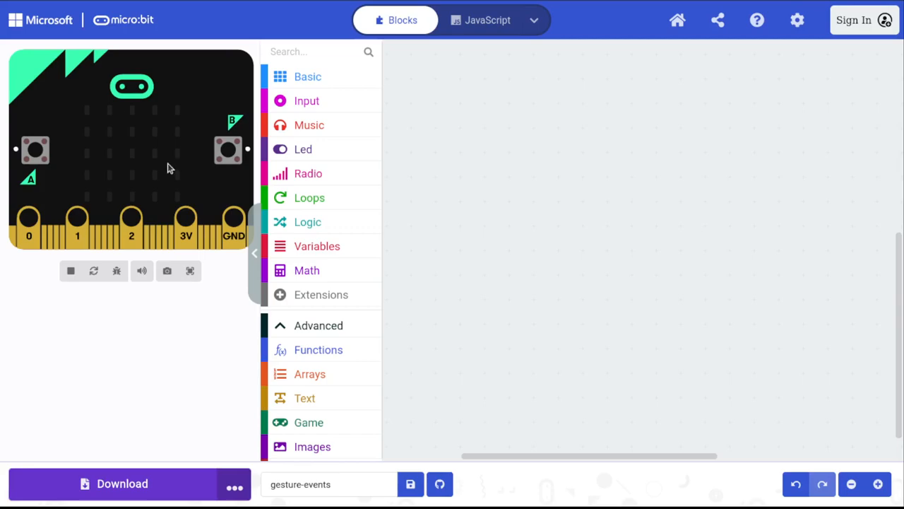
mouse_move(132, 233)
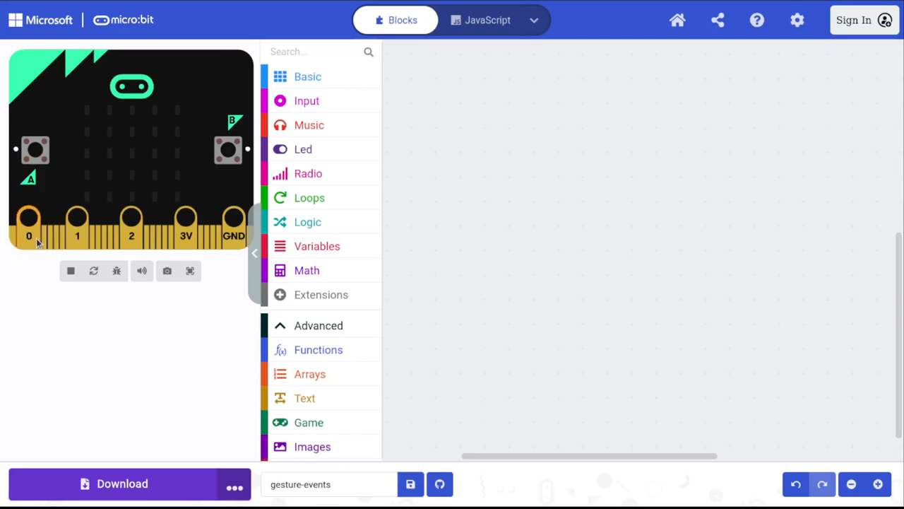
mouse_move(322, 111)
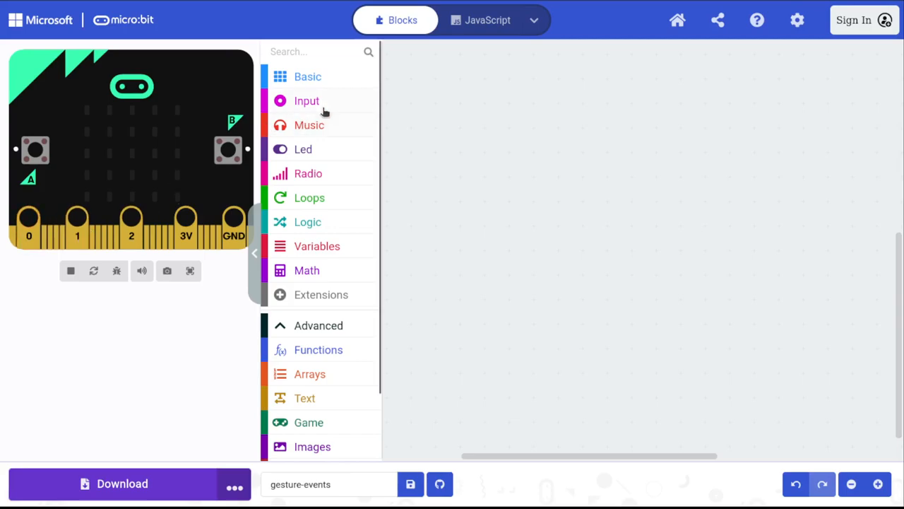
Step: Add an on pin P0 pressed handler that shows a sad face icon
click(307, 100)
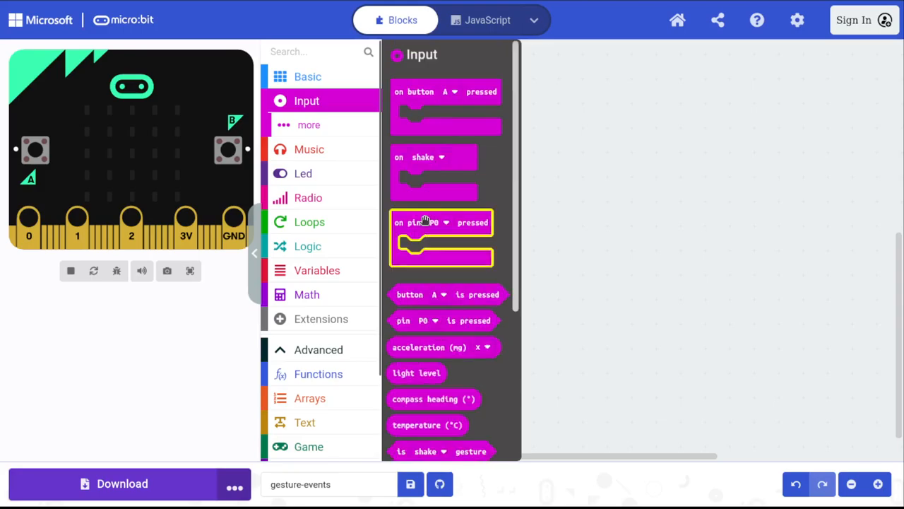
drag(441, 233, 647, 215)
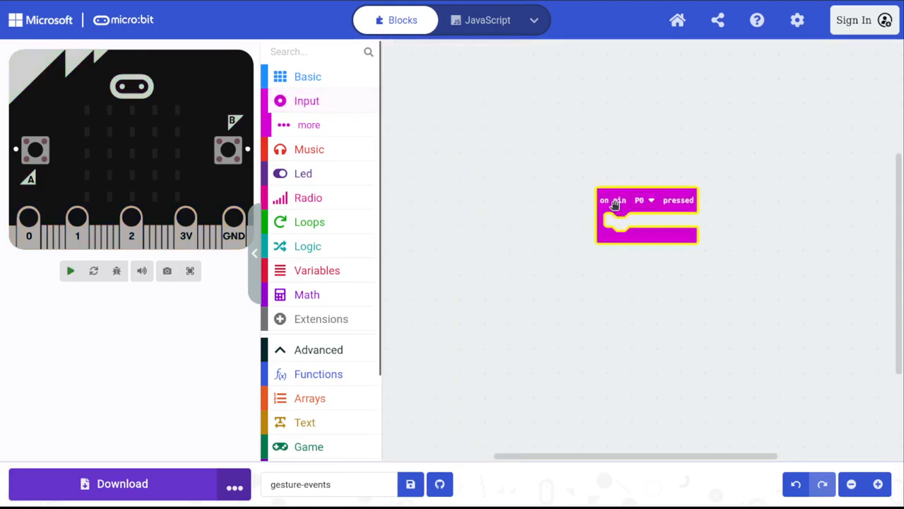
drag(647, 201, 590, 144)
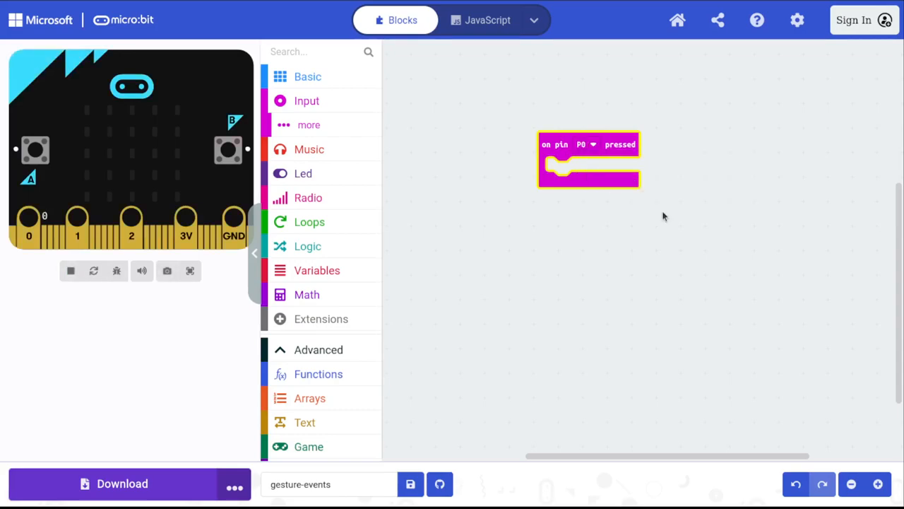
click(308, 77)
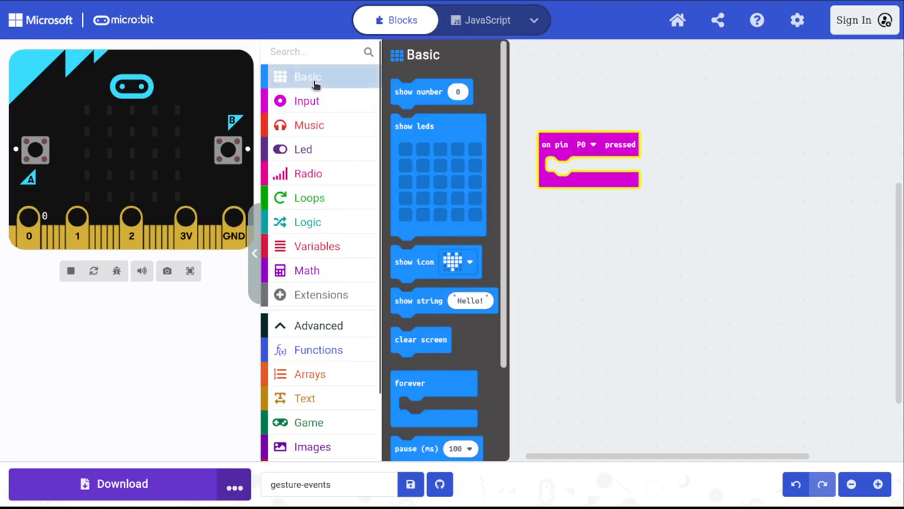
drag(414, 261, 599, 215)
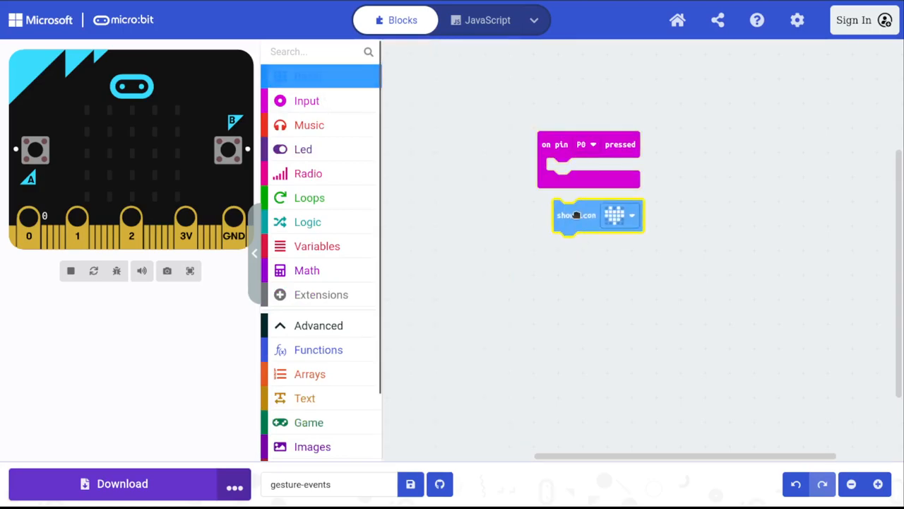
click(625, 215)
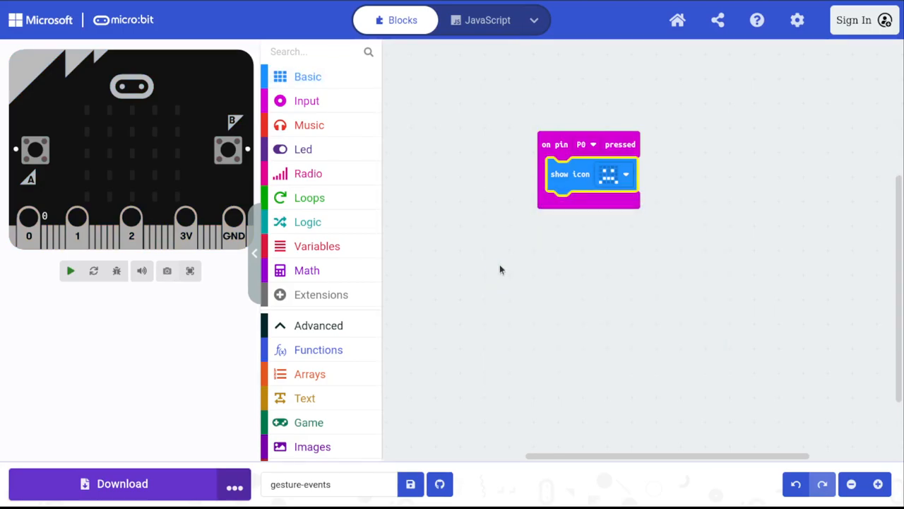
Step: Add a second handler for pin P1 pressed that shows a happy face icon
click(307, 100)
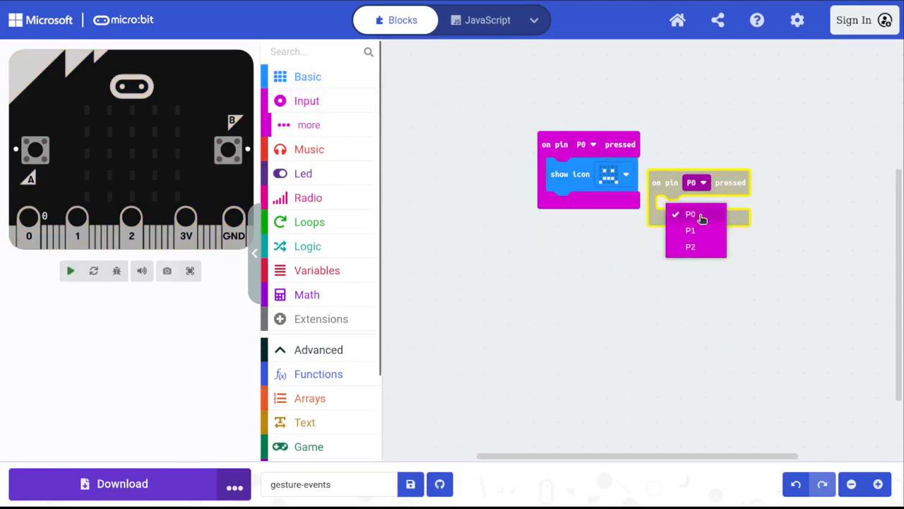
click(691, 229)
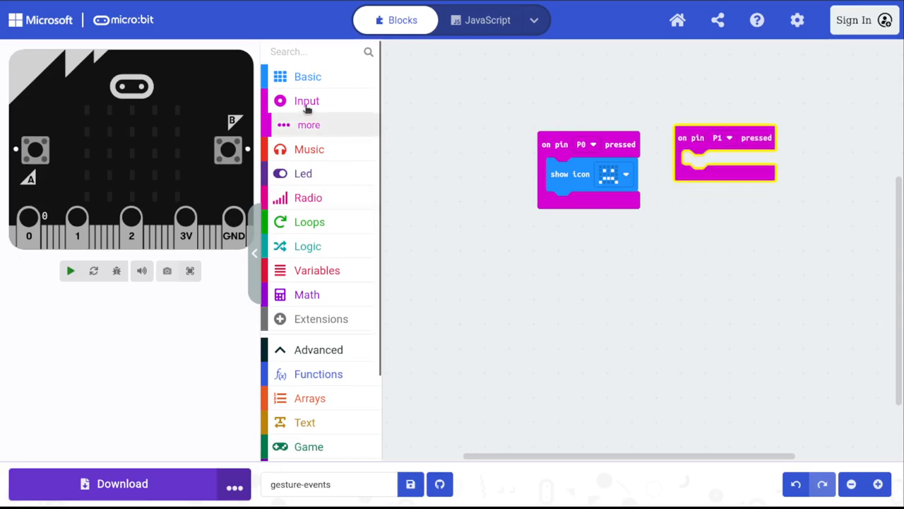
mouse_move(308, 77)
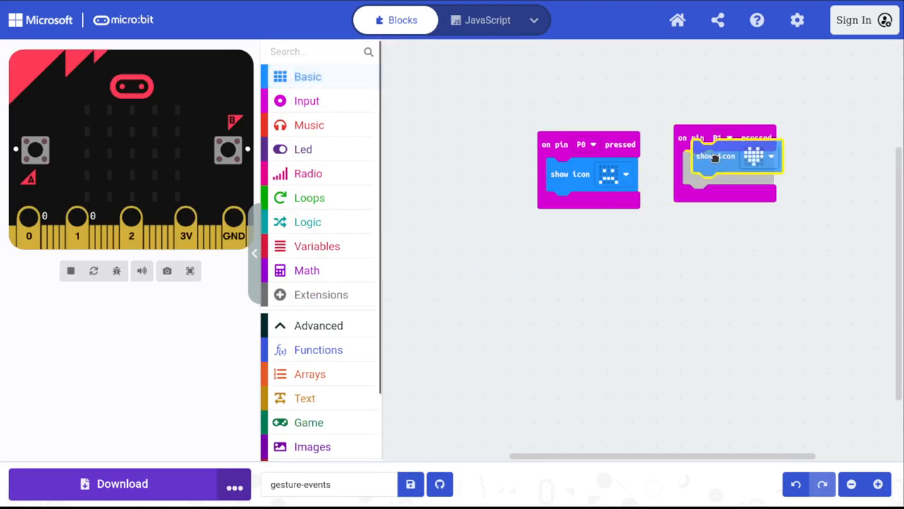
click(766, 156)
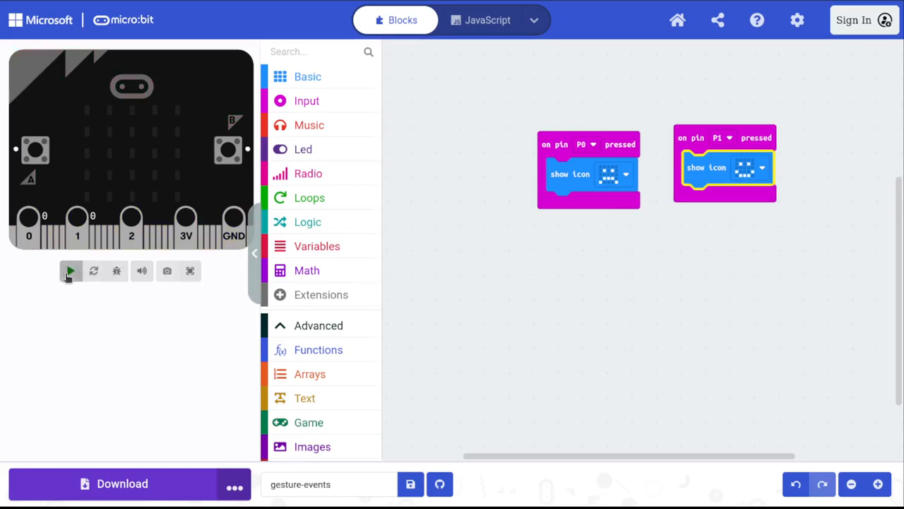
Step: Touch pins 1 and 0 in the simulator to see the happy and sad faces
click(70, 271)
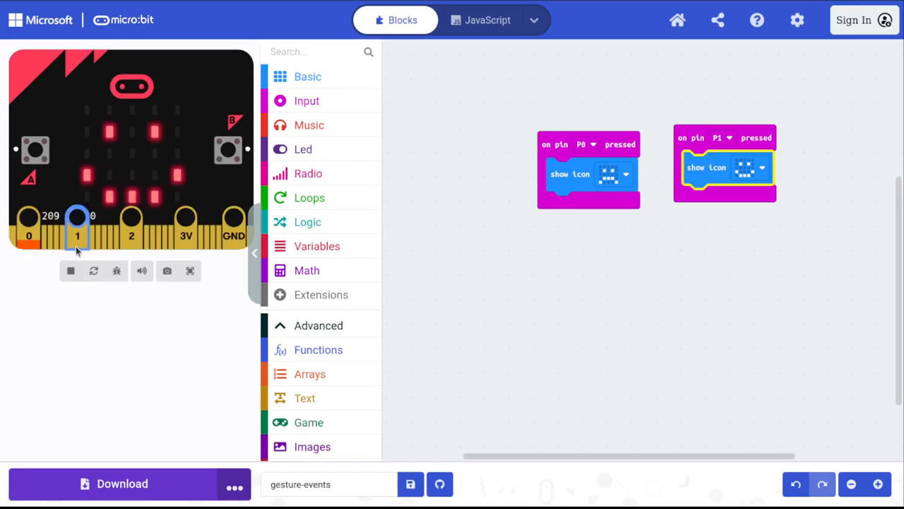
click(77, 226)
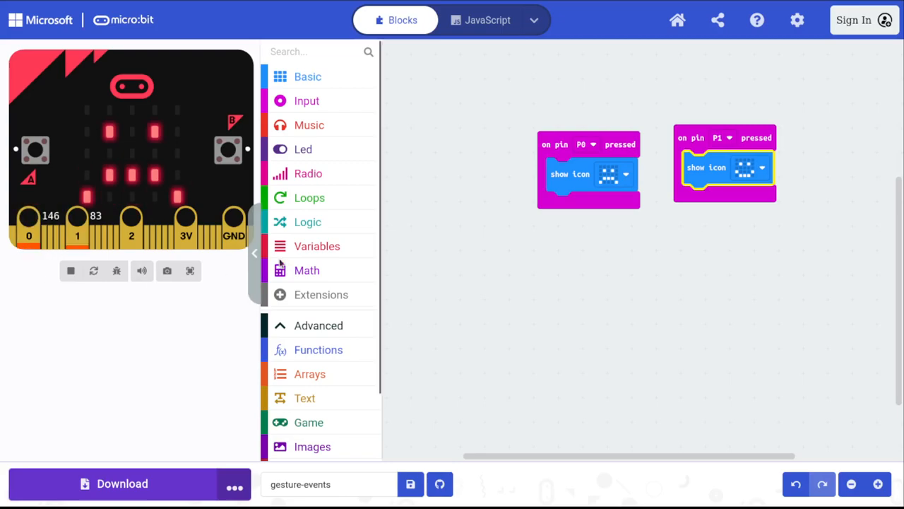
click(307, 101)
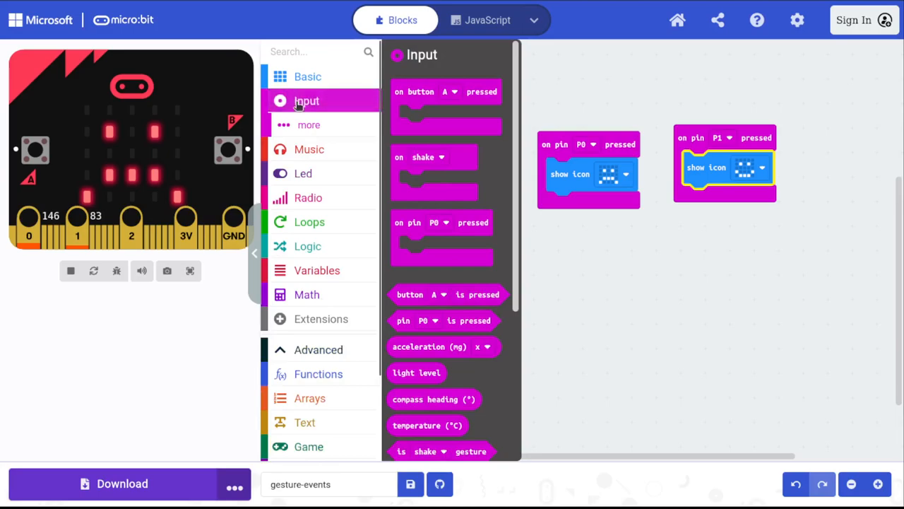
Step: Add an on pin P2 released handler containing show string "Hello!"
click(308, 124)
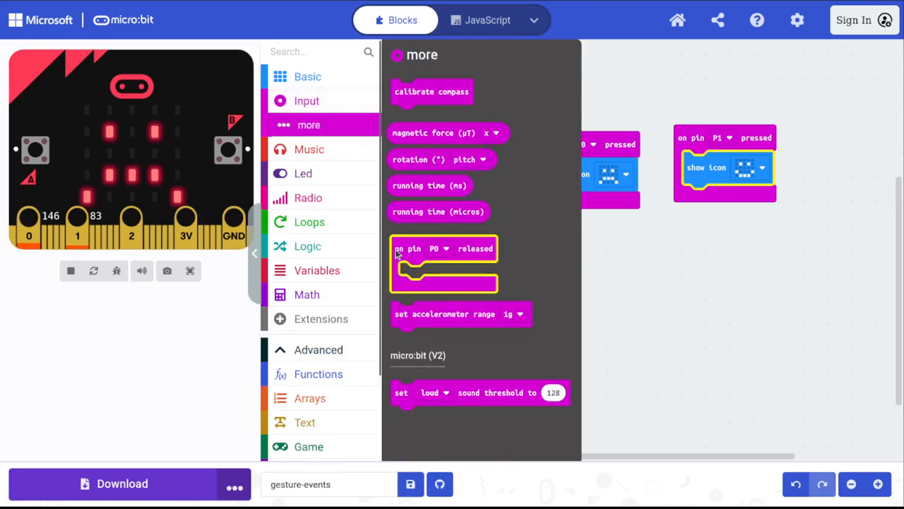
drag(443, 249, 638, 255)
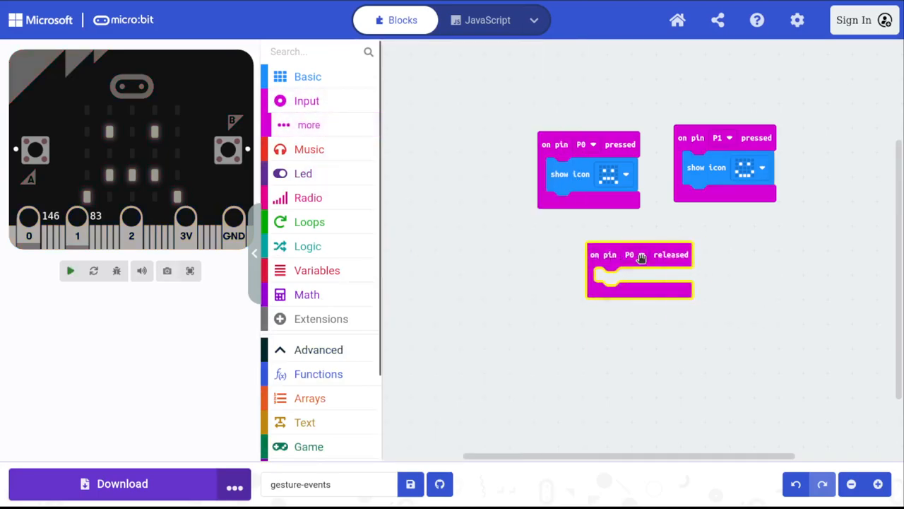
click(630, 255)
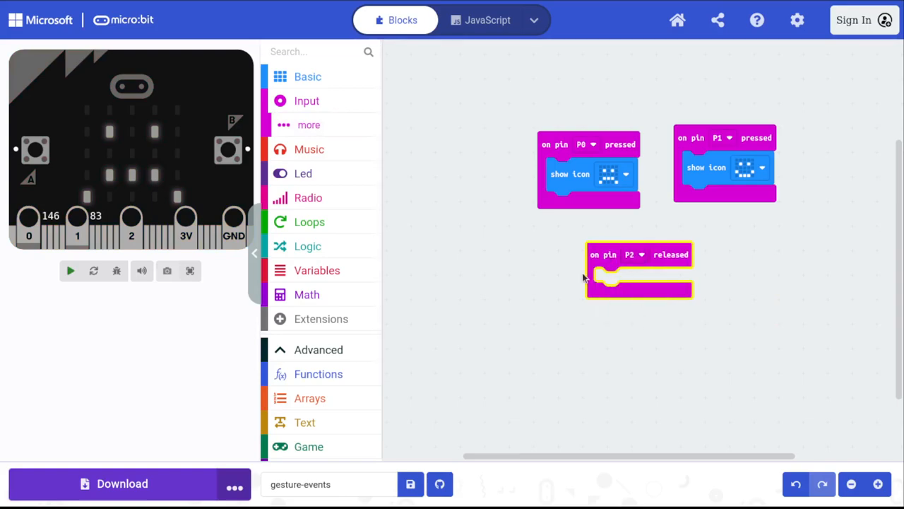
drag(638, 255, 582, 243)
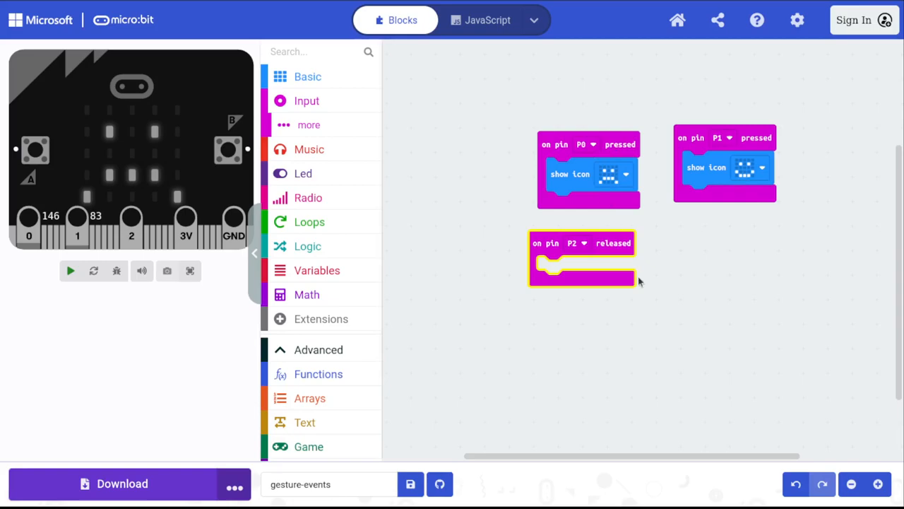
click(71, 271)
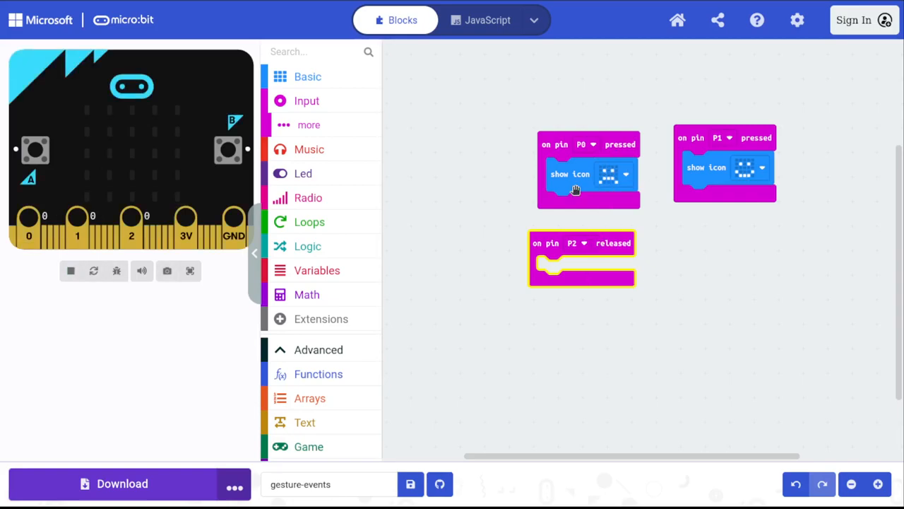
mouse_move(610, 238)
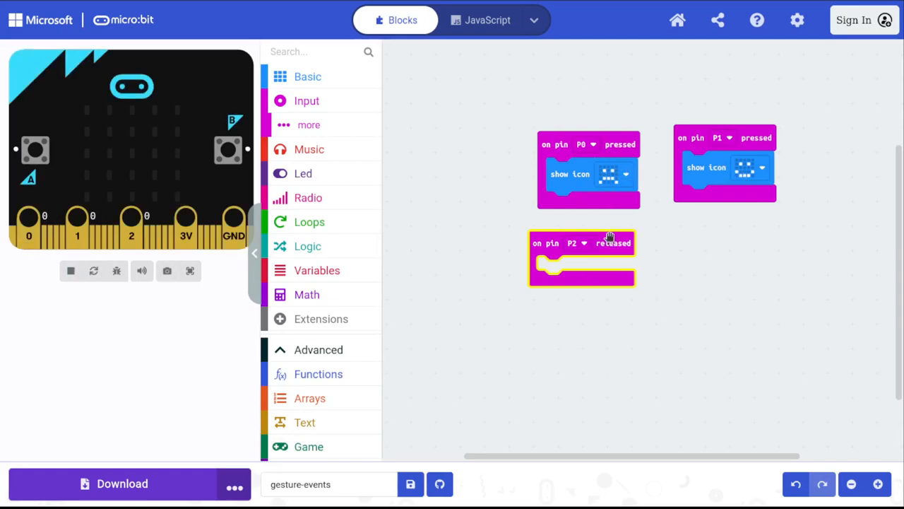
mouse_move(545, 235)
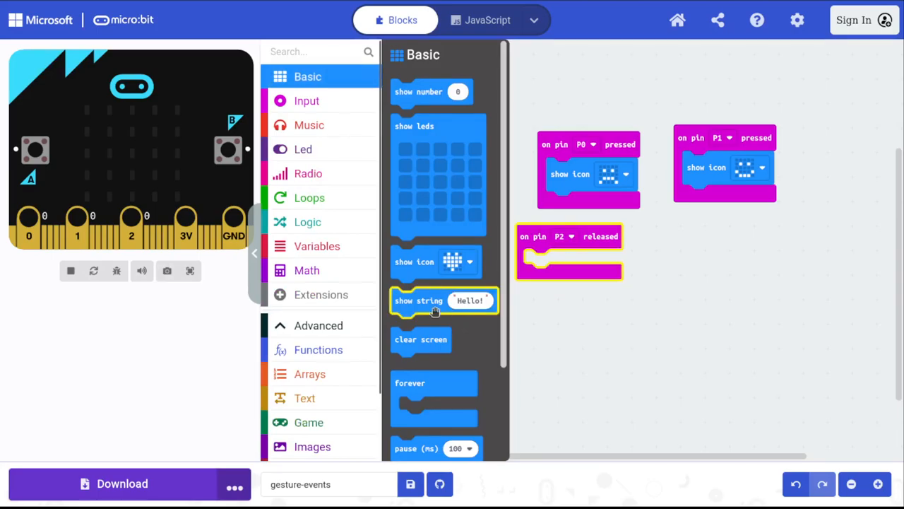
drag(444, 300, 571, 261)
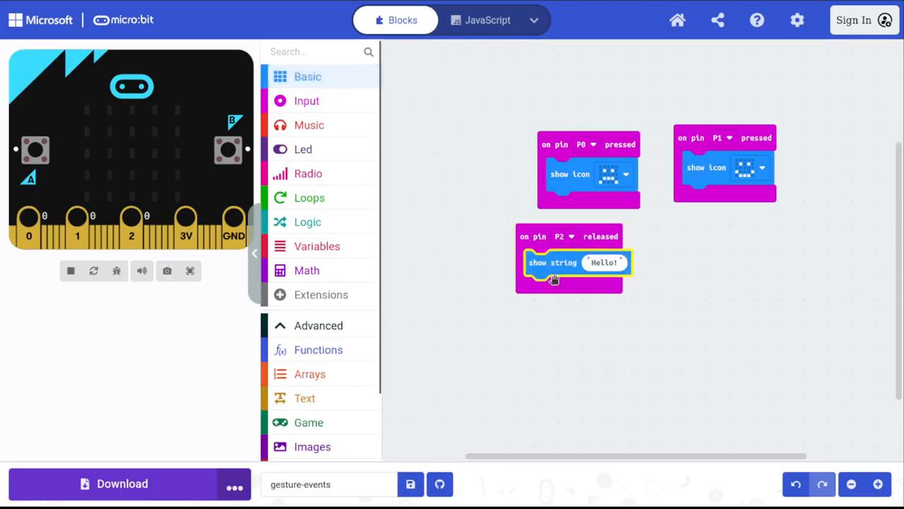
click(71, 271)
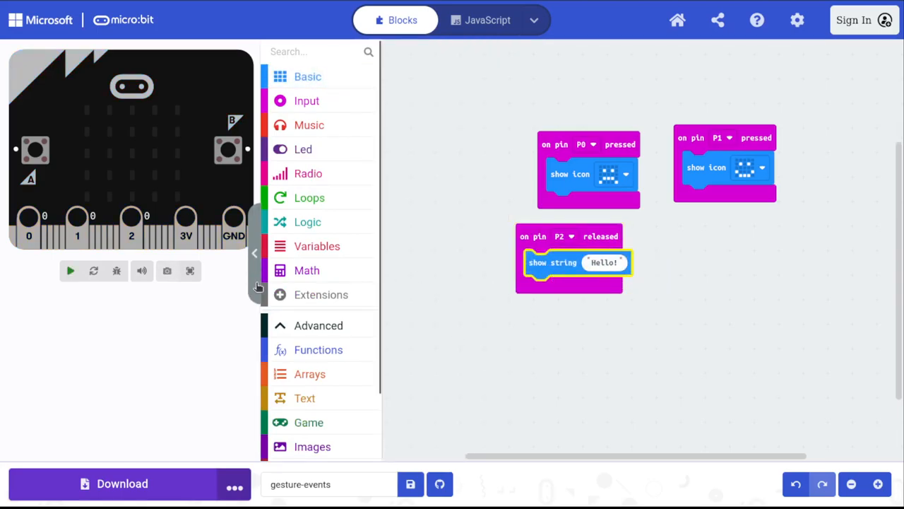
Step: Restart the simulator and touch pin 2 to test the released event
click(70, 272)
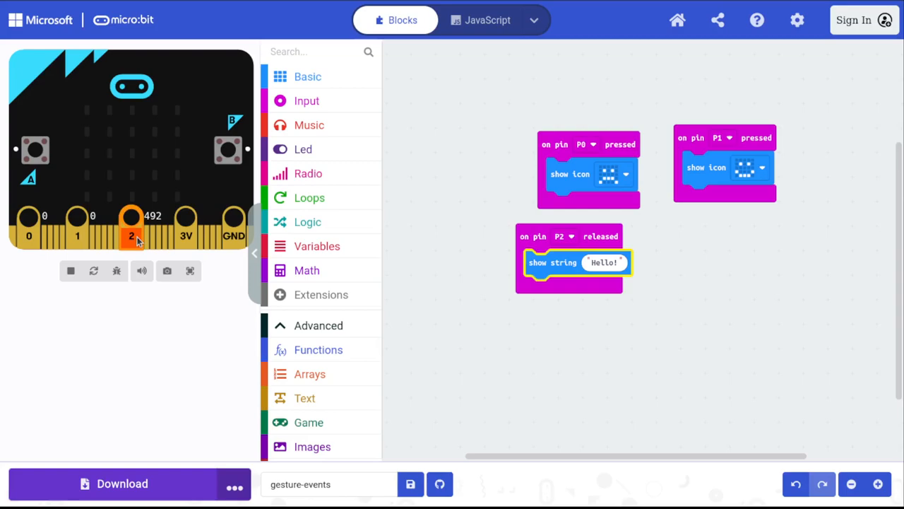
click(131, 236)
text(pin)
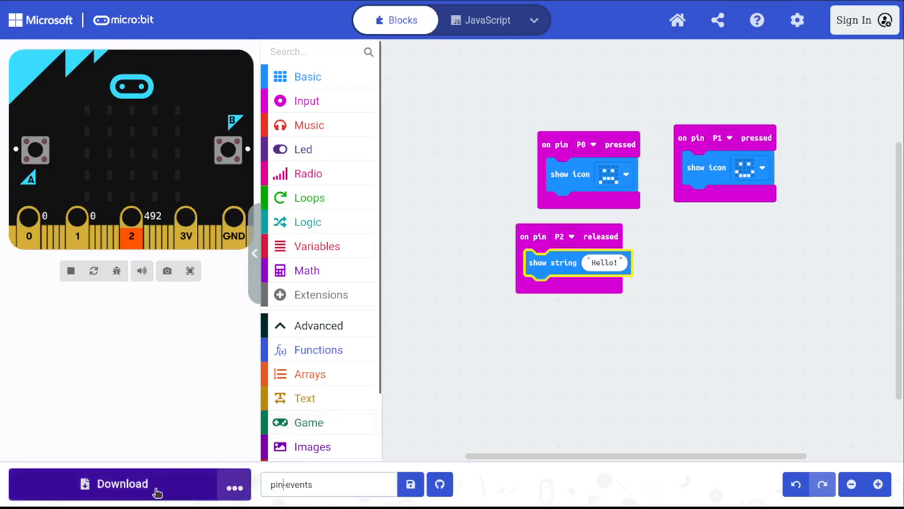
Step: Download the program as microbit-pin-events.hex into Downloads
click(122, 483)
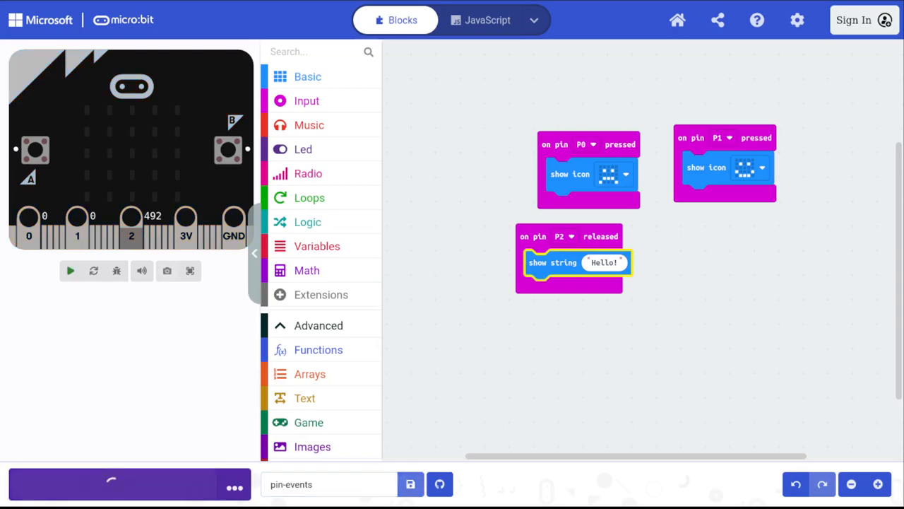
click(130, 483)
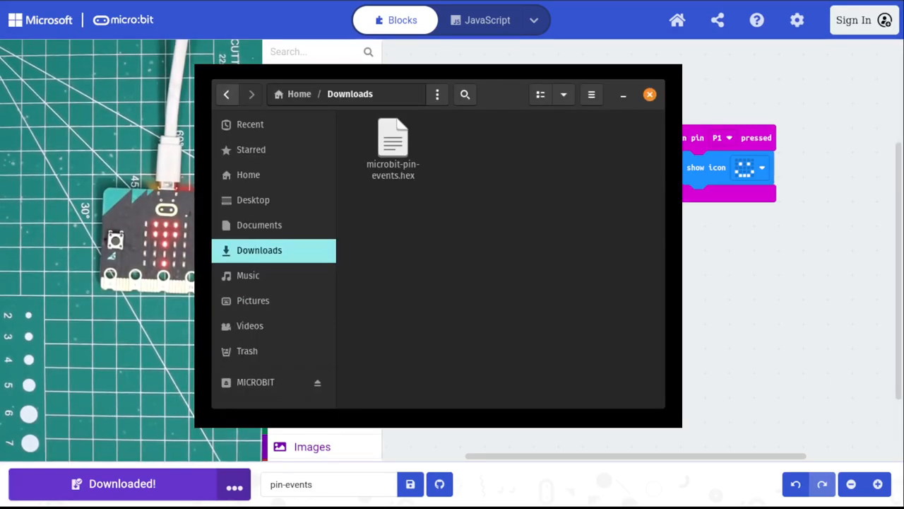
Step: Select microbit-pin-events.hex in Downloads, then close the Files window
click(392, 141)
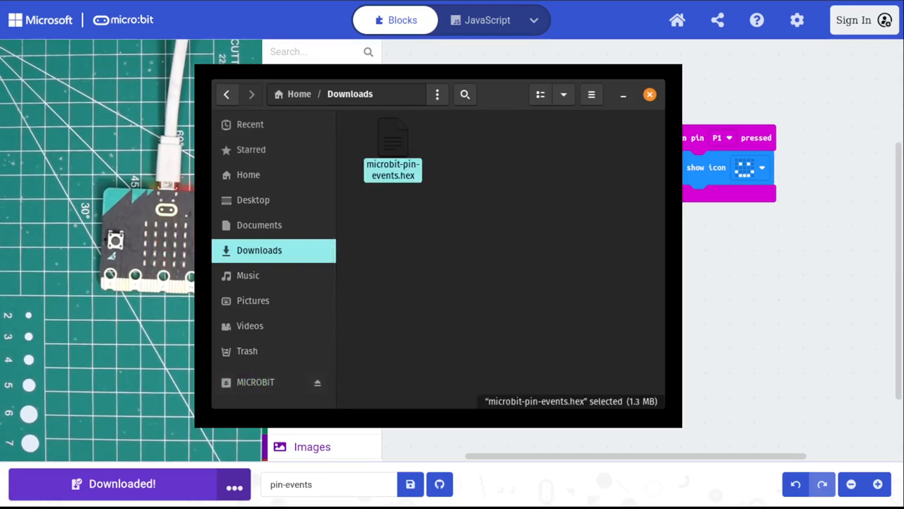
click(648, 93)
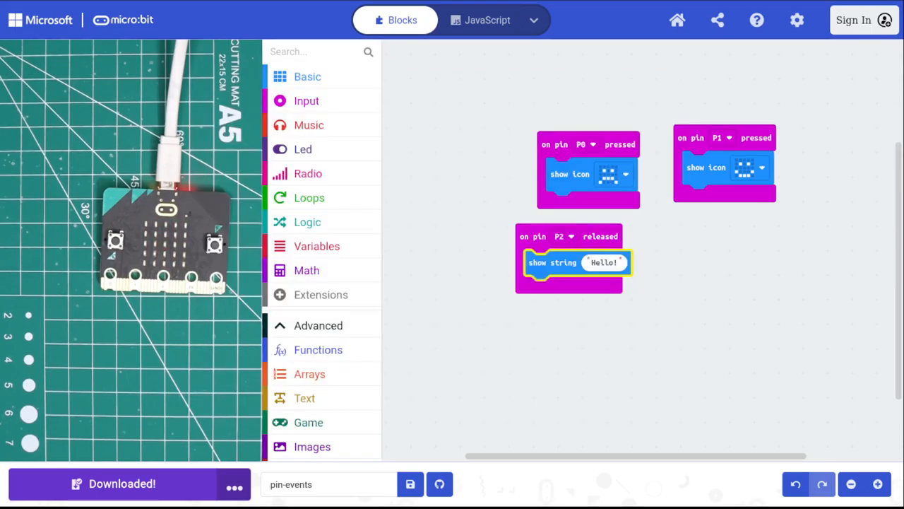